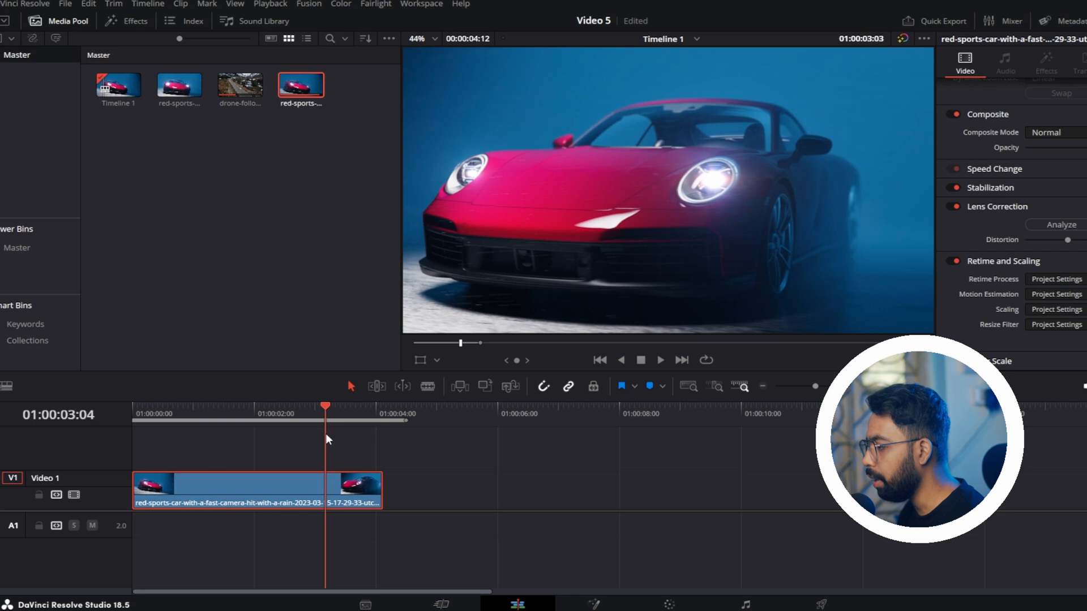
Turn on Retime Controls for the car clip, splitting it into two 100% sections
right_click(229, 489)
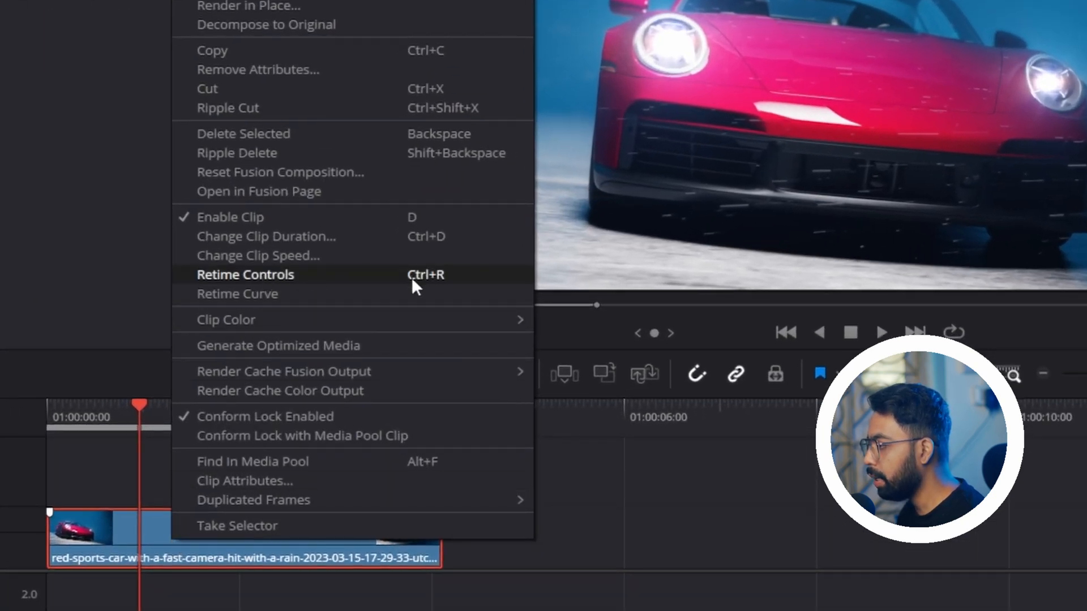
left_click(244, 275)
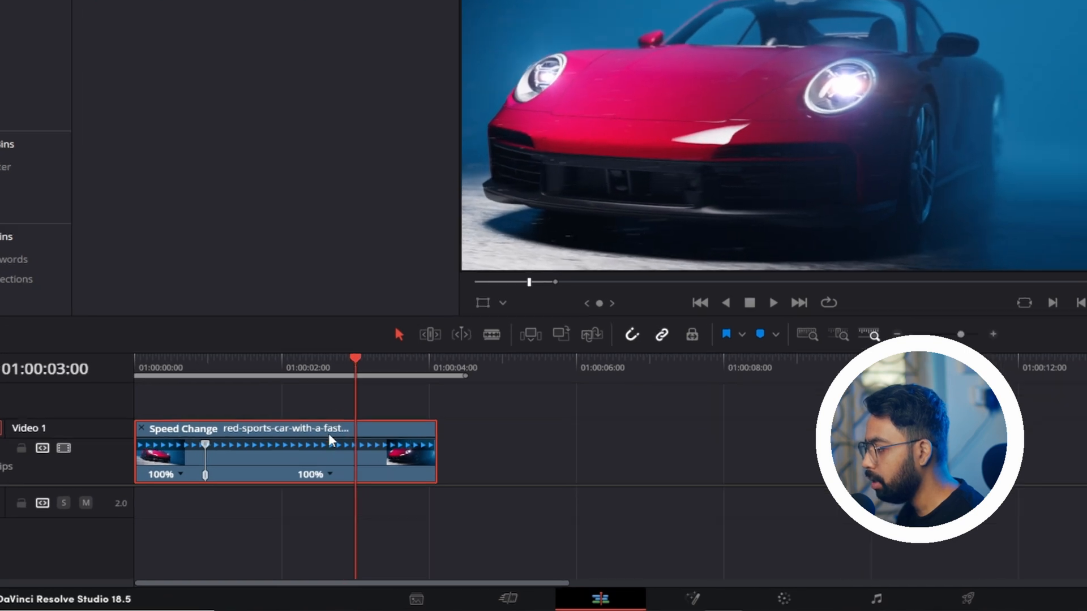
Add a second speed point and drag it left so the middle section runs much faster
right_click(329, 440)
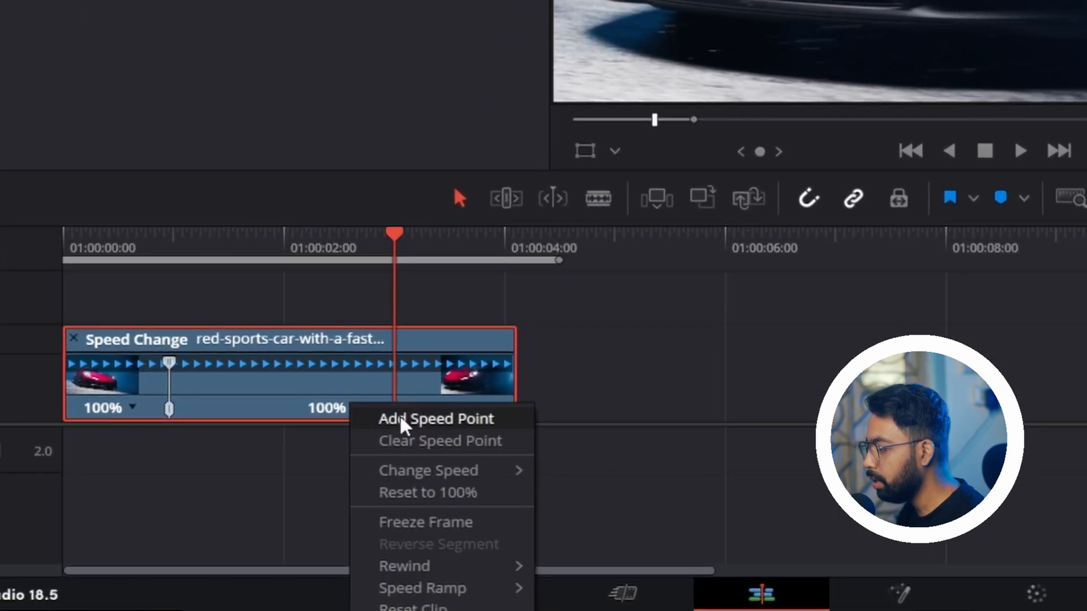
left_click(436, 419)
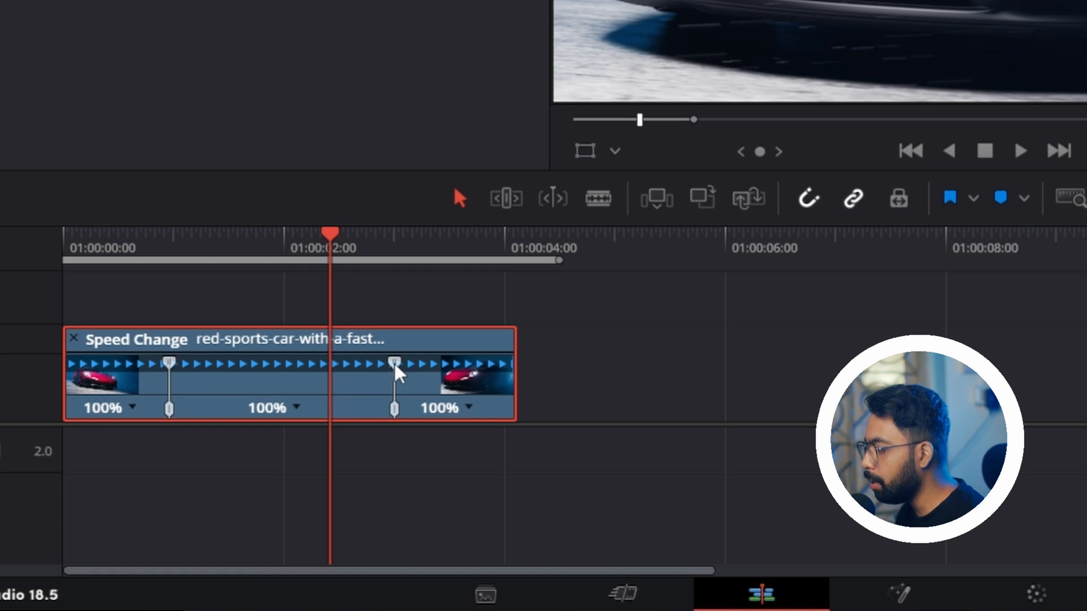
left_click_drag(395, 364, 361, 363)
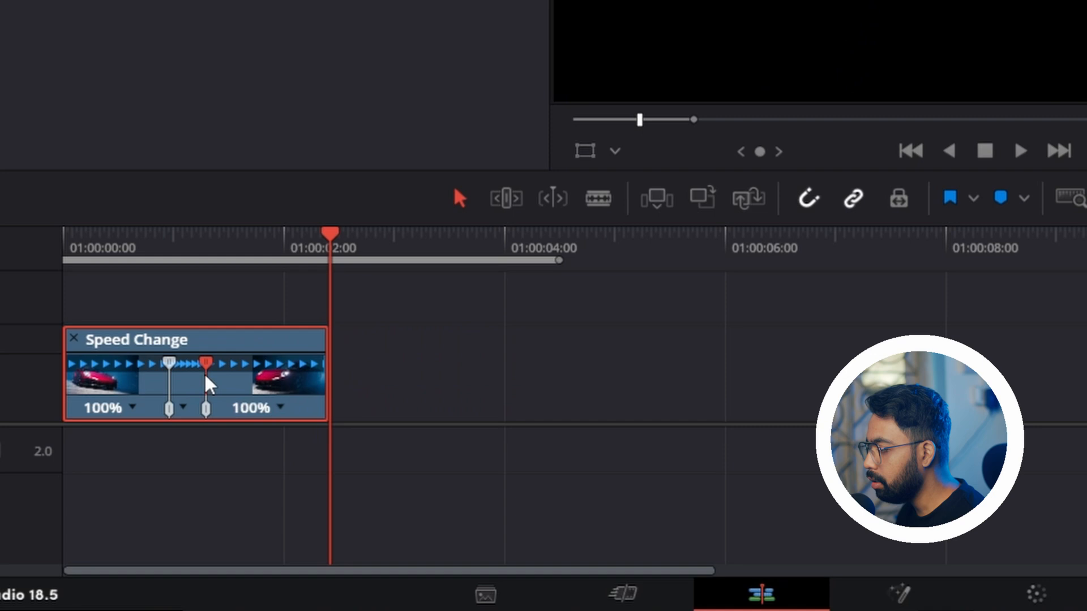
key("ctrl+=")
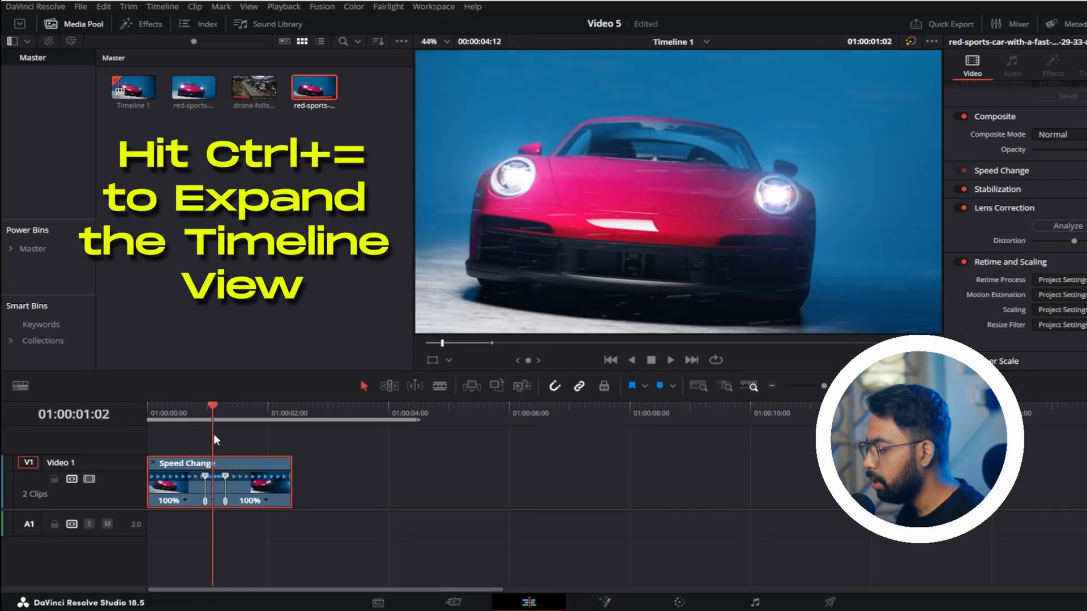
Zoom the timeline in on the car clip's 612% middle section and bring up its options
key("ctrl+=")
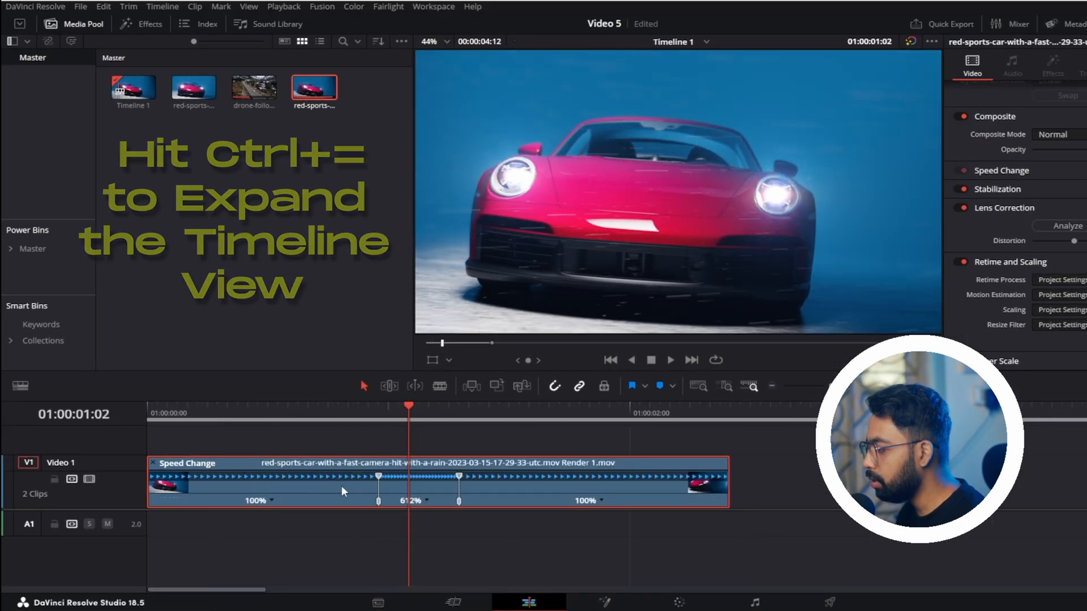
key("ctrl+=")
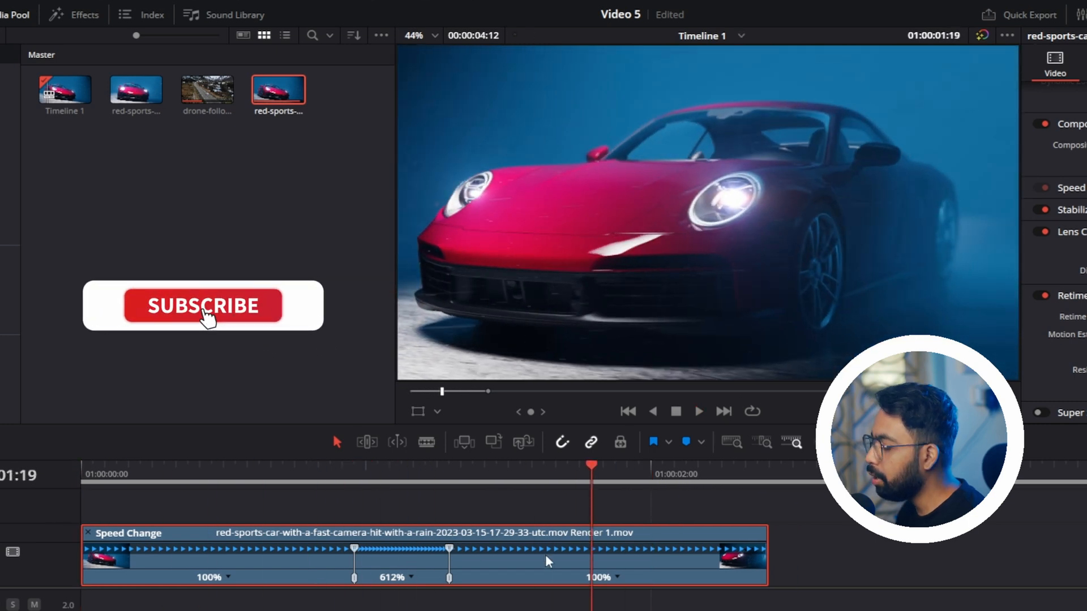
left_click(203, 306)
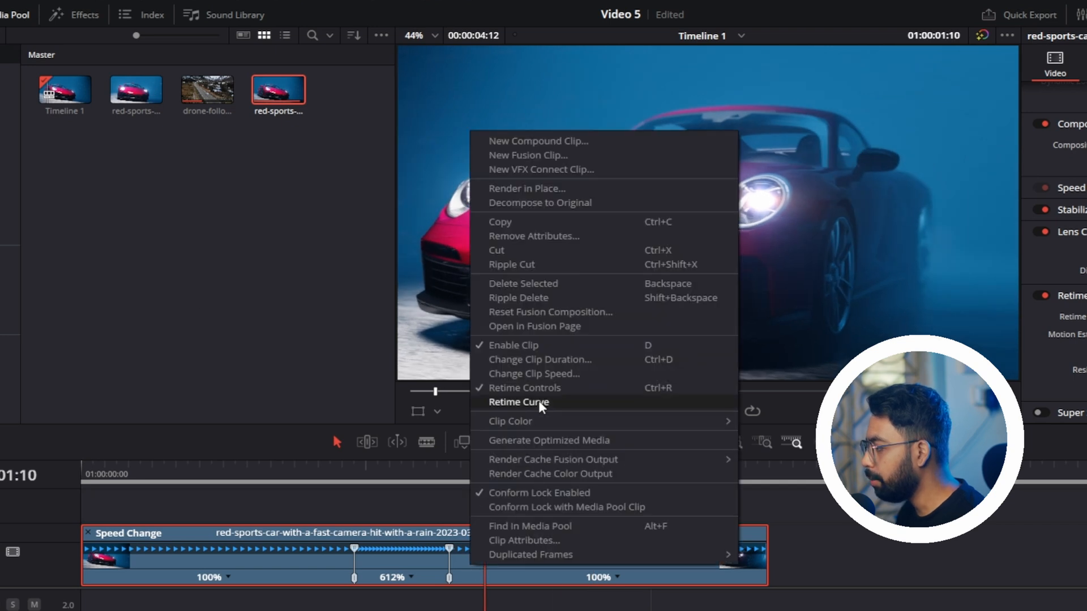
Show the retime speed curve and ease the 612% section's transitions with Bezier
left_click(518, 402)
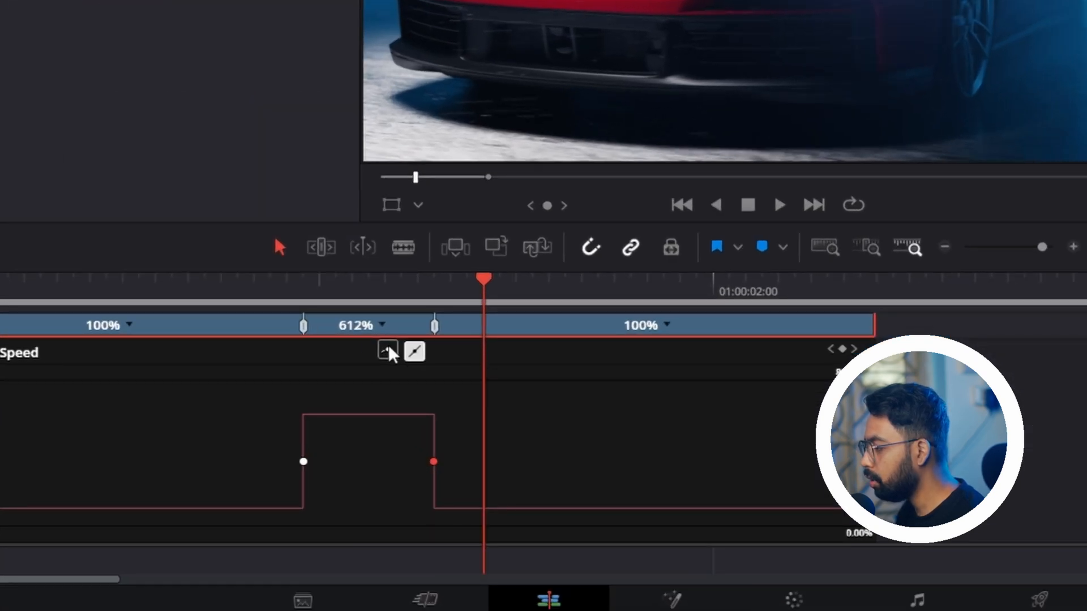
left_click(387, 351)
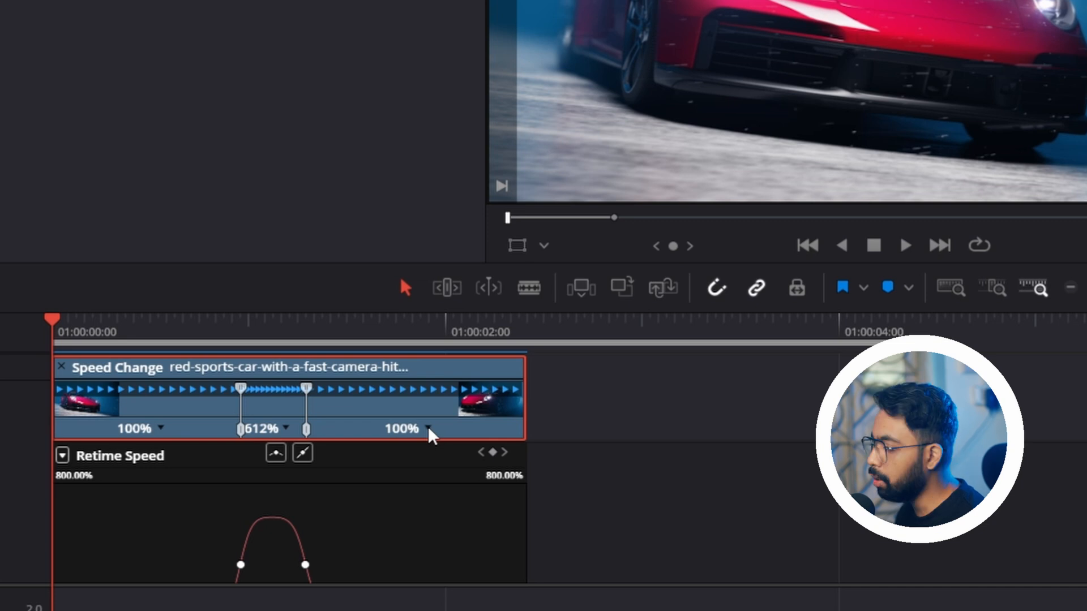
right_click(430, 429)
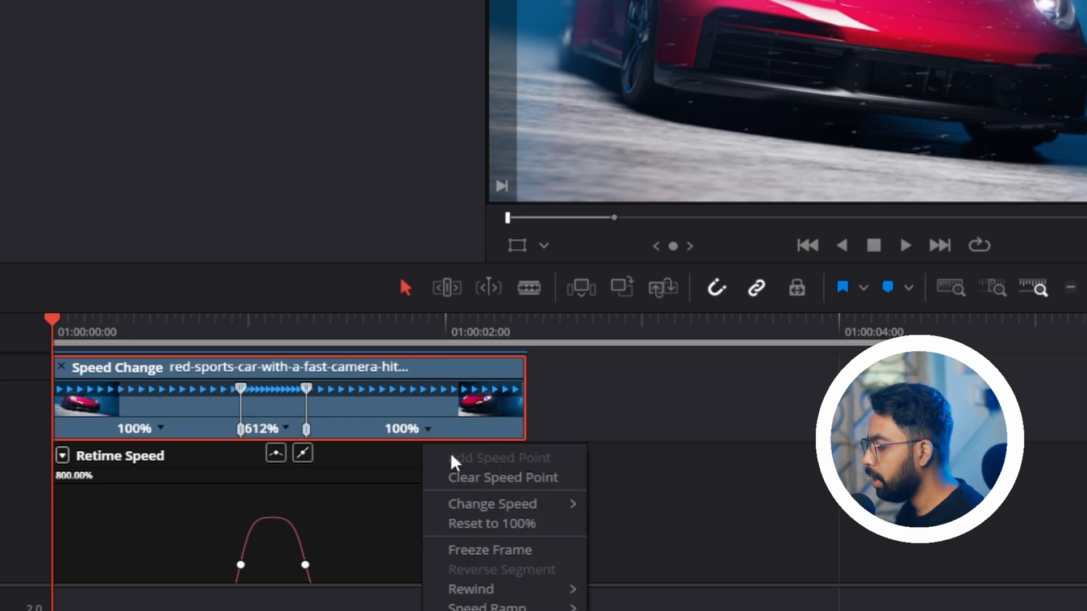
mouse_move(492, 503)
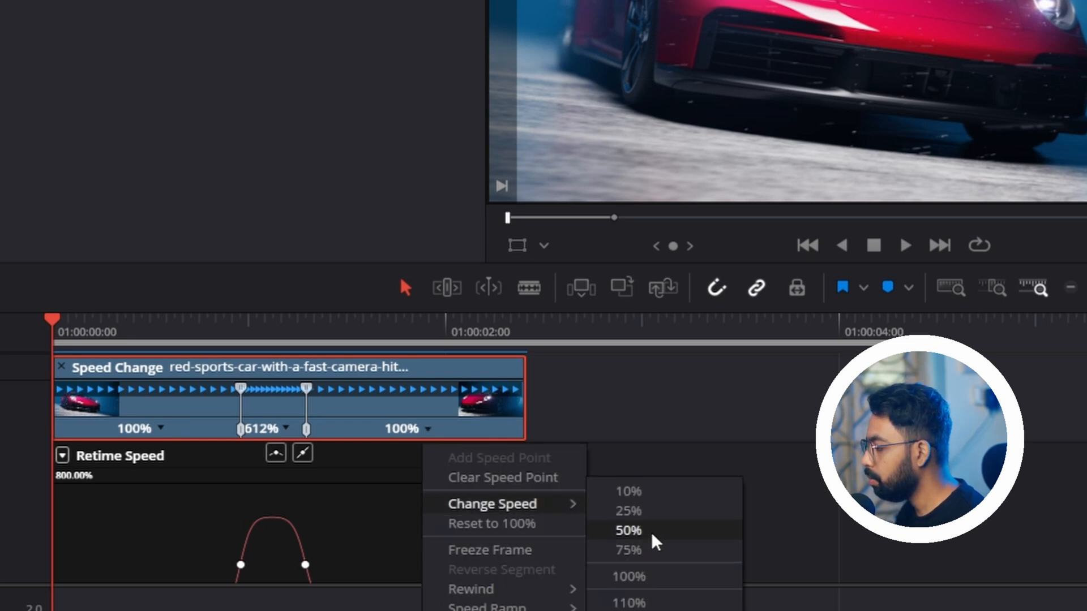
left_click(626, 531)
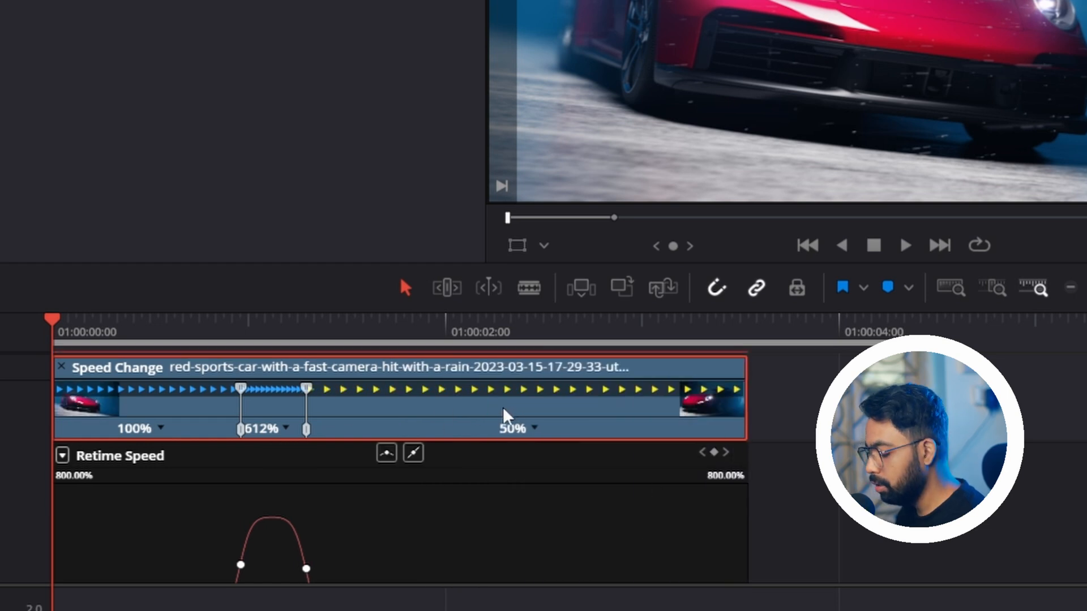
key("ctrl+z")
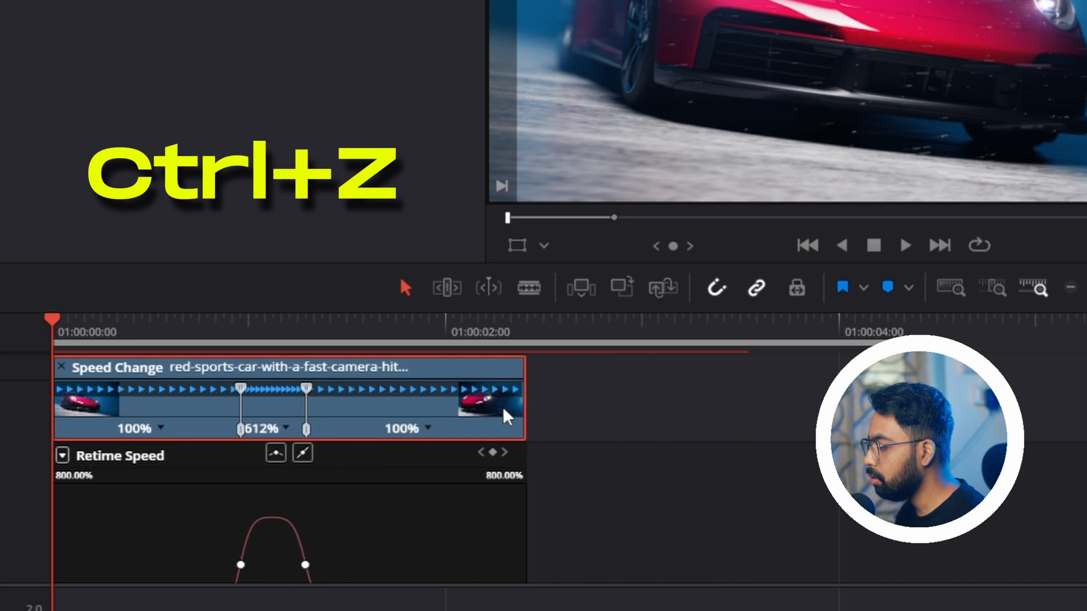